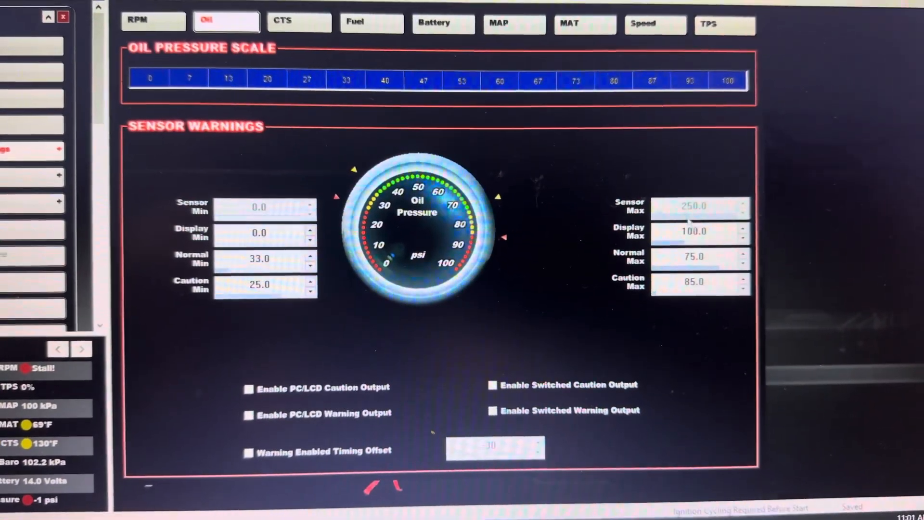
# Show the CTS page with normal 130–213°F and caution limit up to 225°F
pyautogui.click(493, 384)
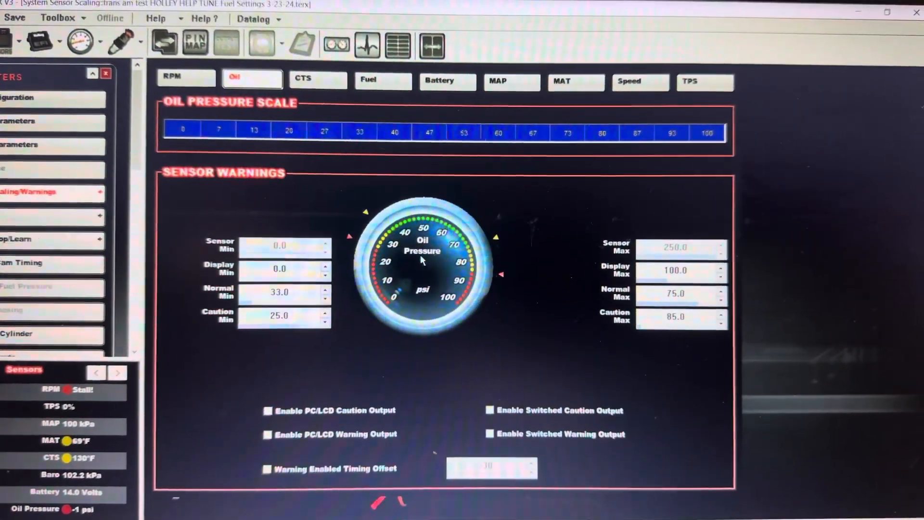
pyautogui.scroll(-3)
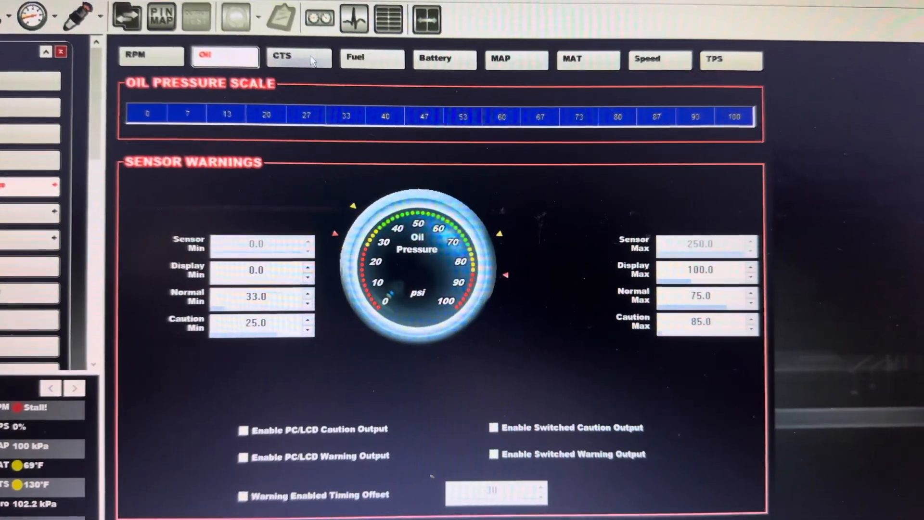
pyautogui.click(299, 57)
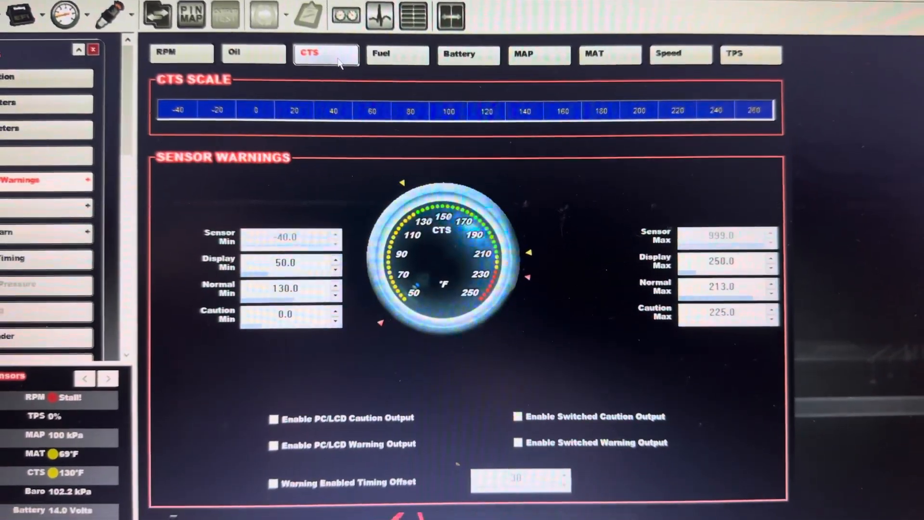
pyautogui.scroll(-3)
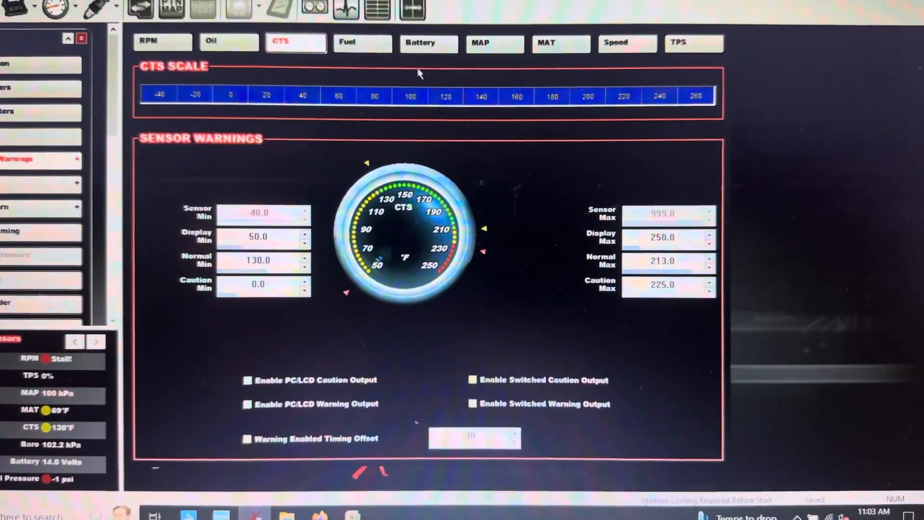
# Review the Fuel pressure limits, then land on the manifold air temperature page (130–175°F normal)
pyautogui.click(362, 41)
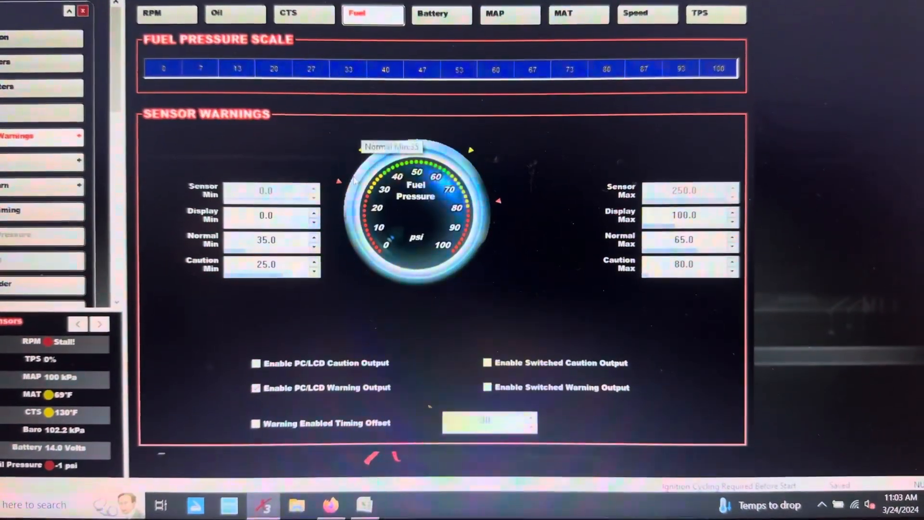
pyautogui.scroll(-3)
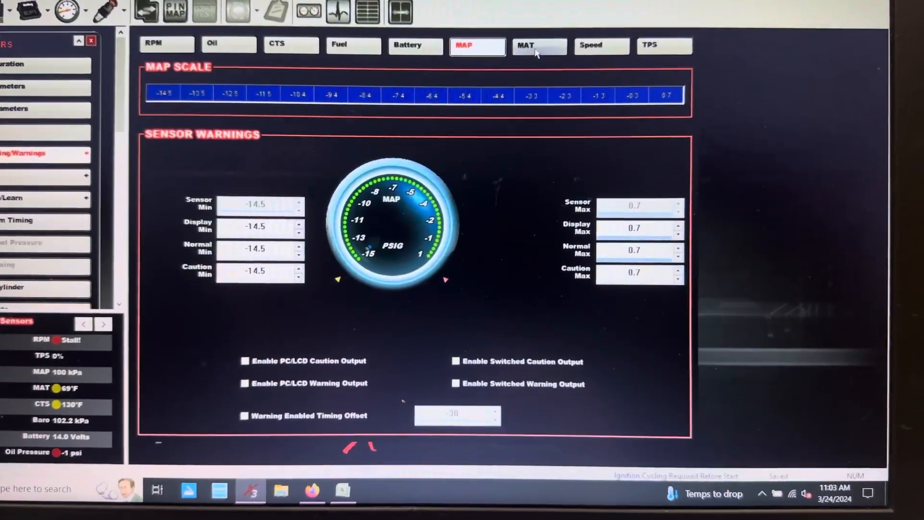
pyautogui.click(537, 46)
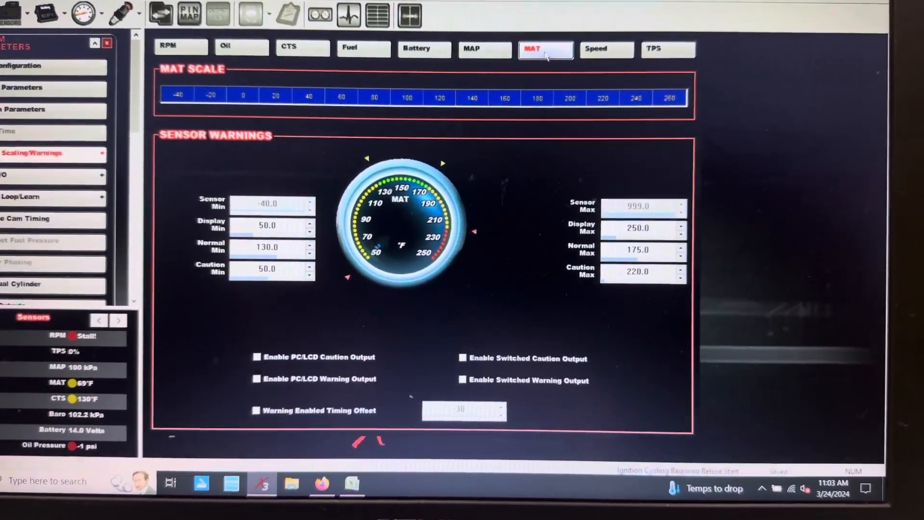
# Show the Speed sensor warnings with minimums 0 and maximums 300 MPH
pyautogui.click(607, 48)
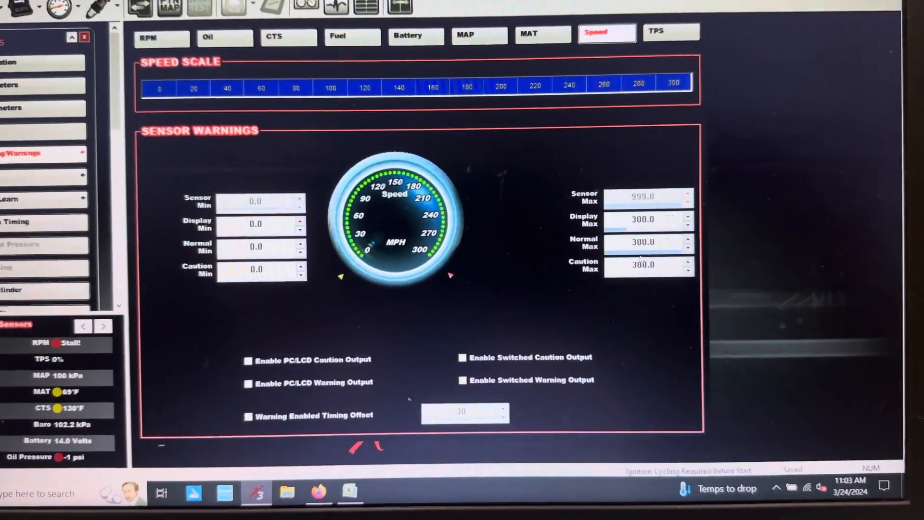
pyautogui.scroll(-3)
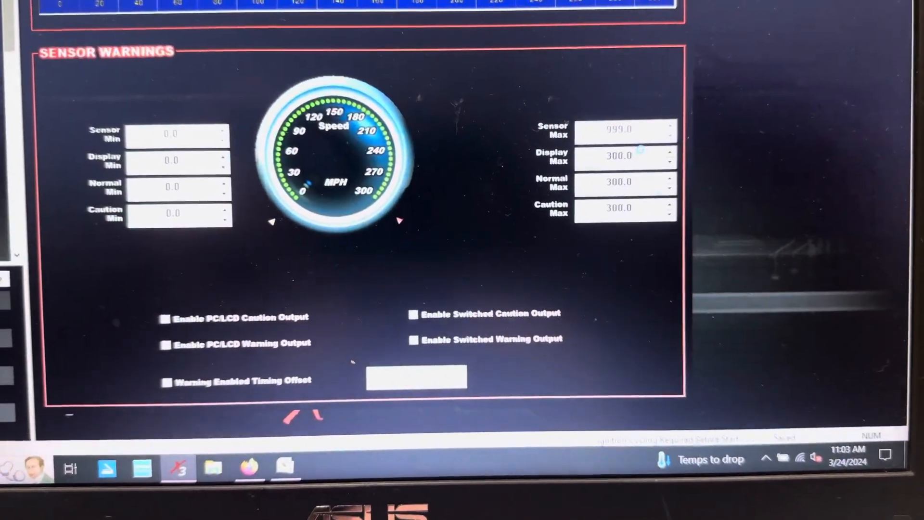